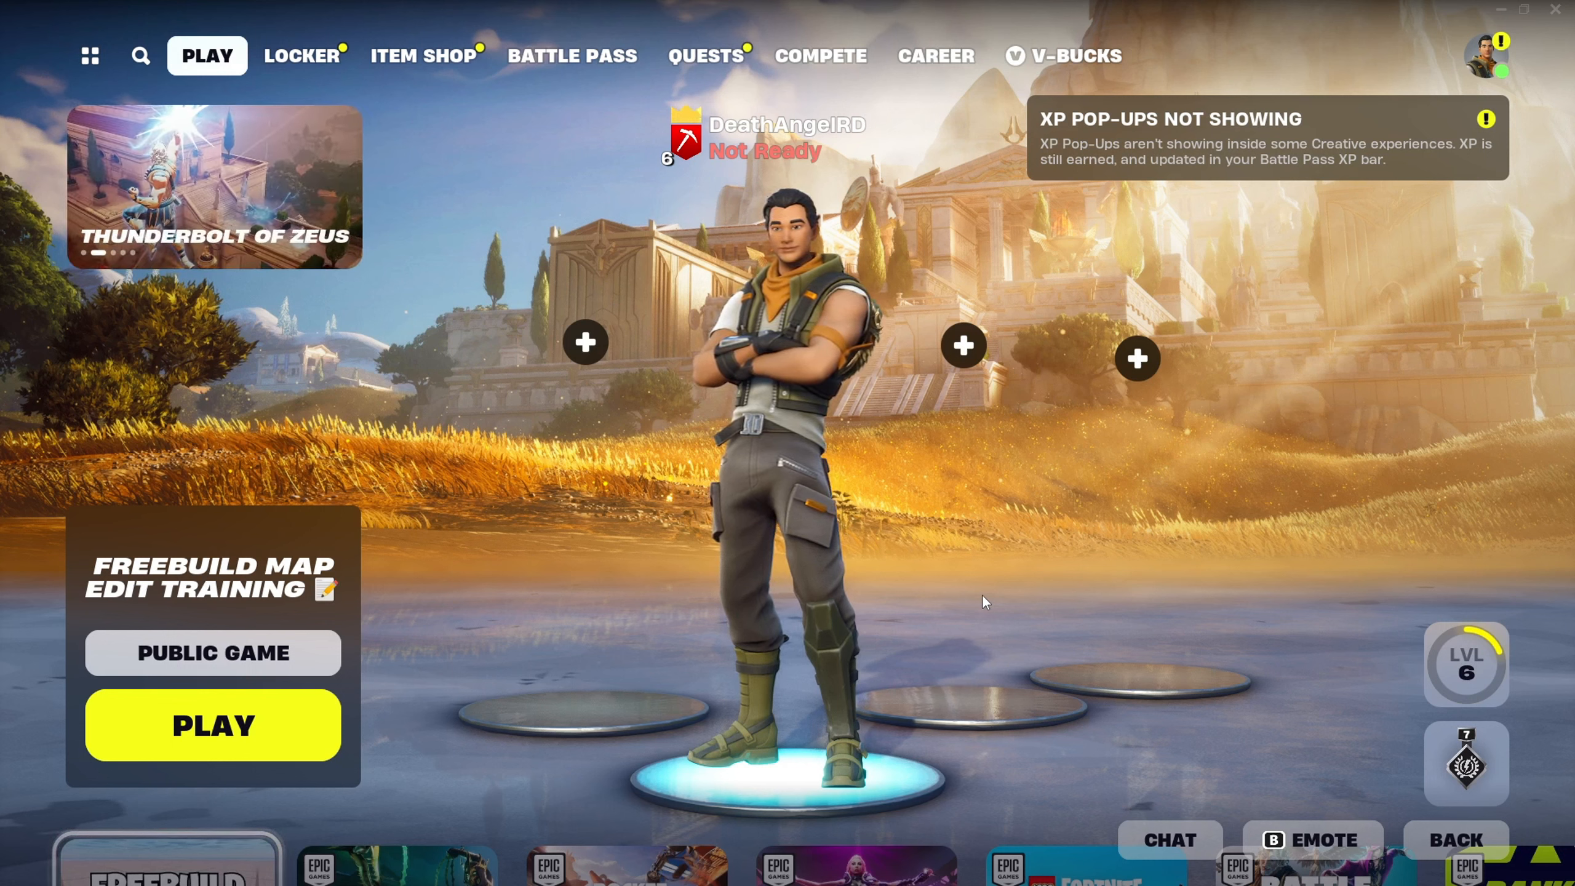
mouse_move(851, 816)
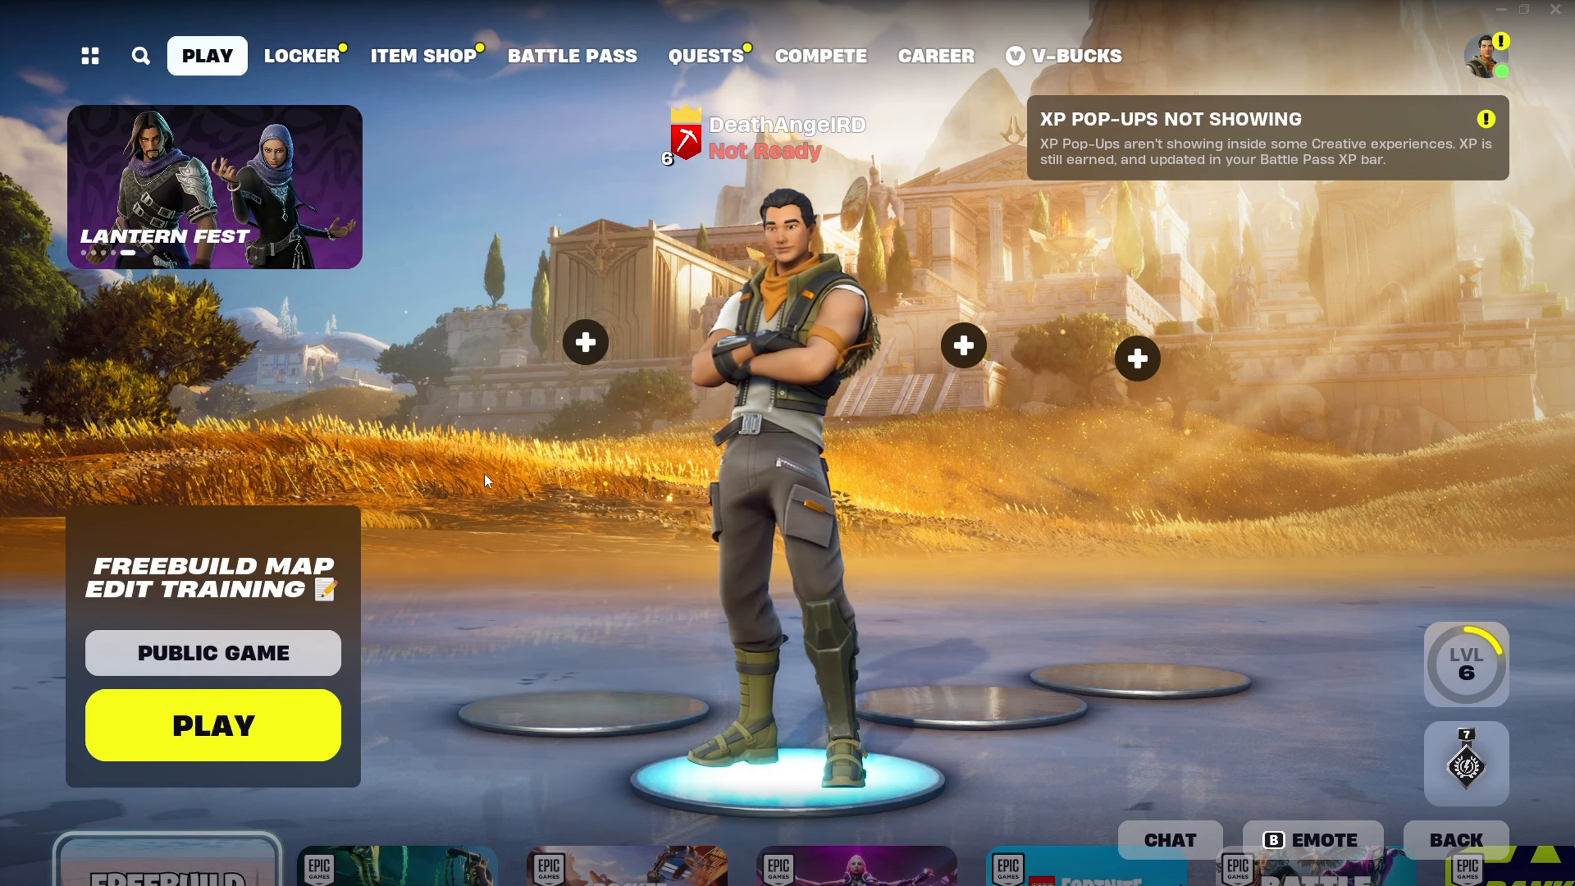
mouse_move(540, 543)
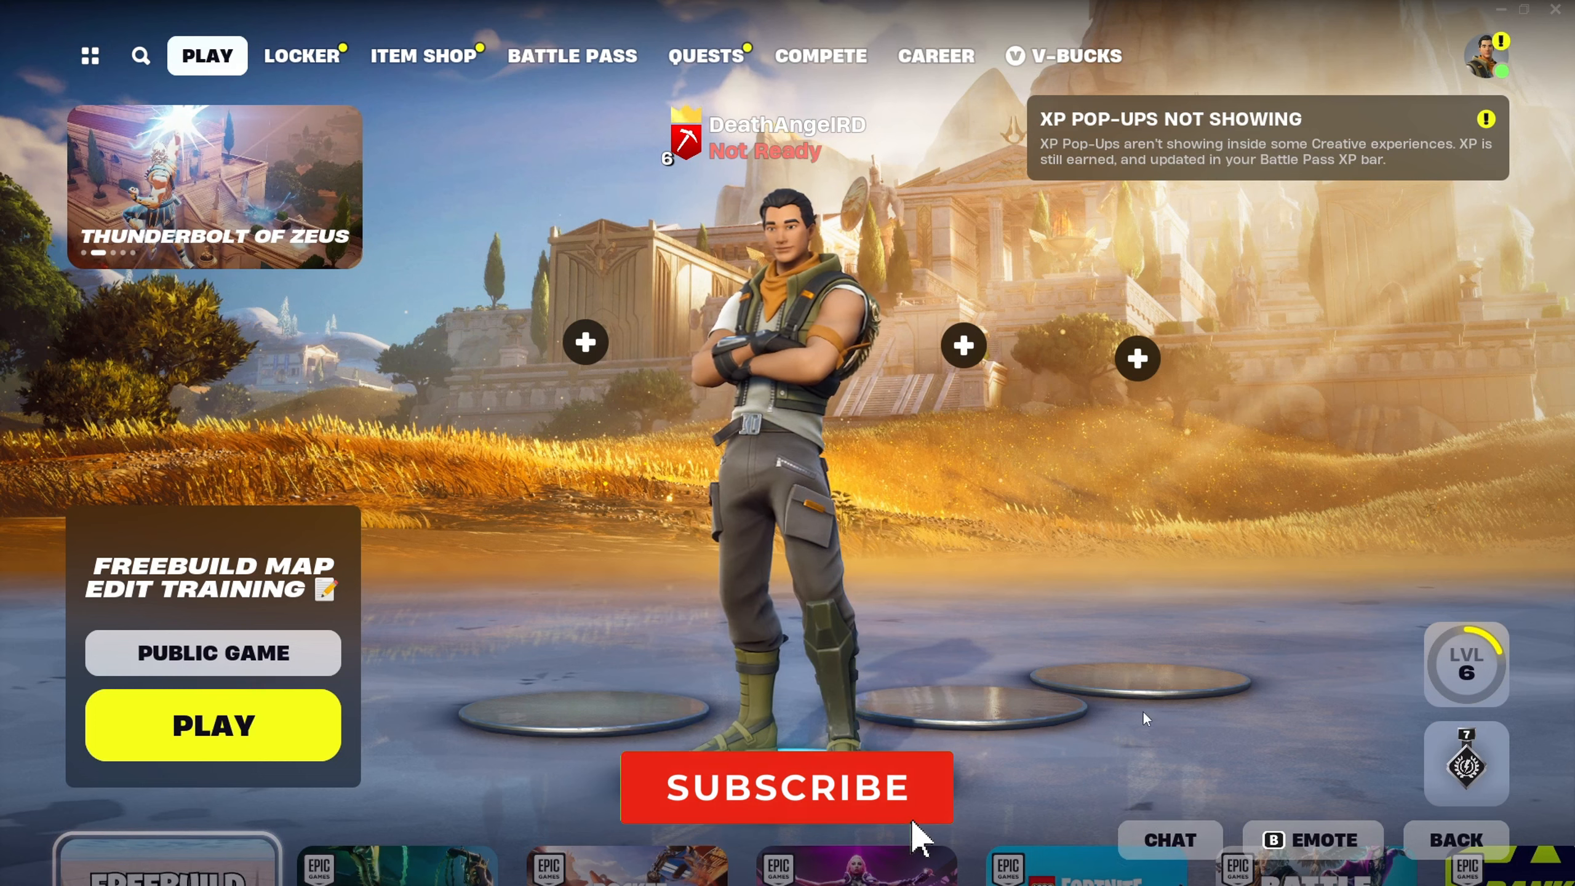
Turn Show FPS on in the Video settings and apply it
left_click(1502, 55)
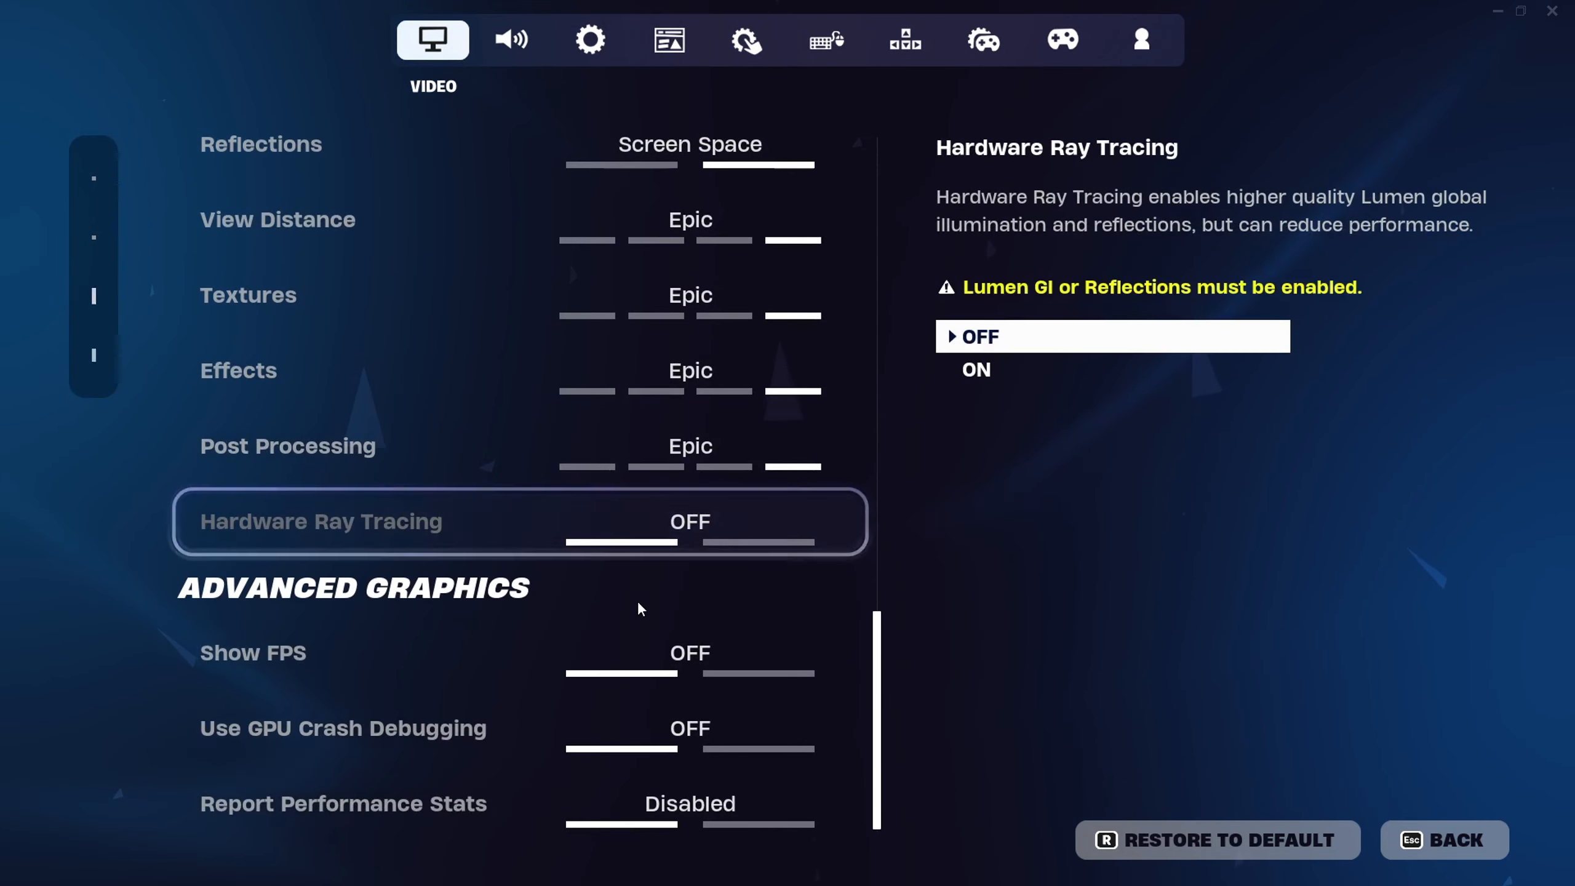
left_click(691, 653)
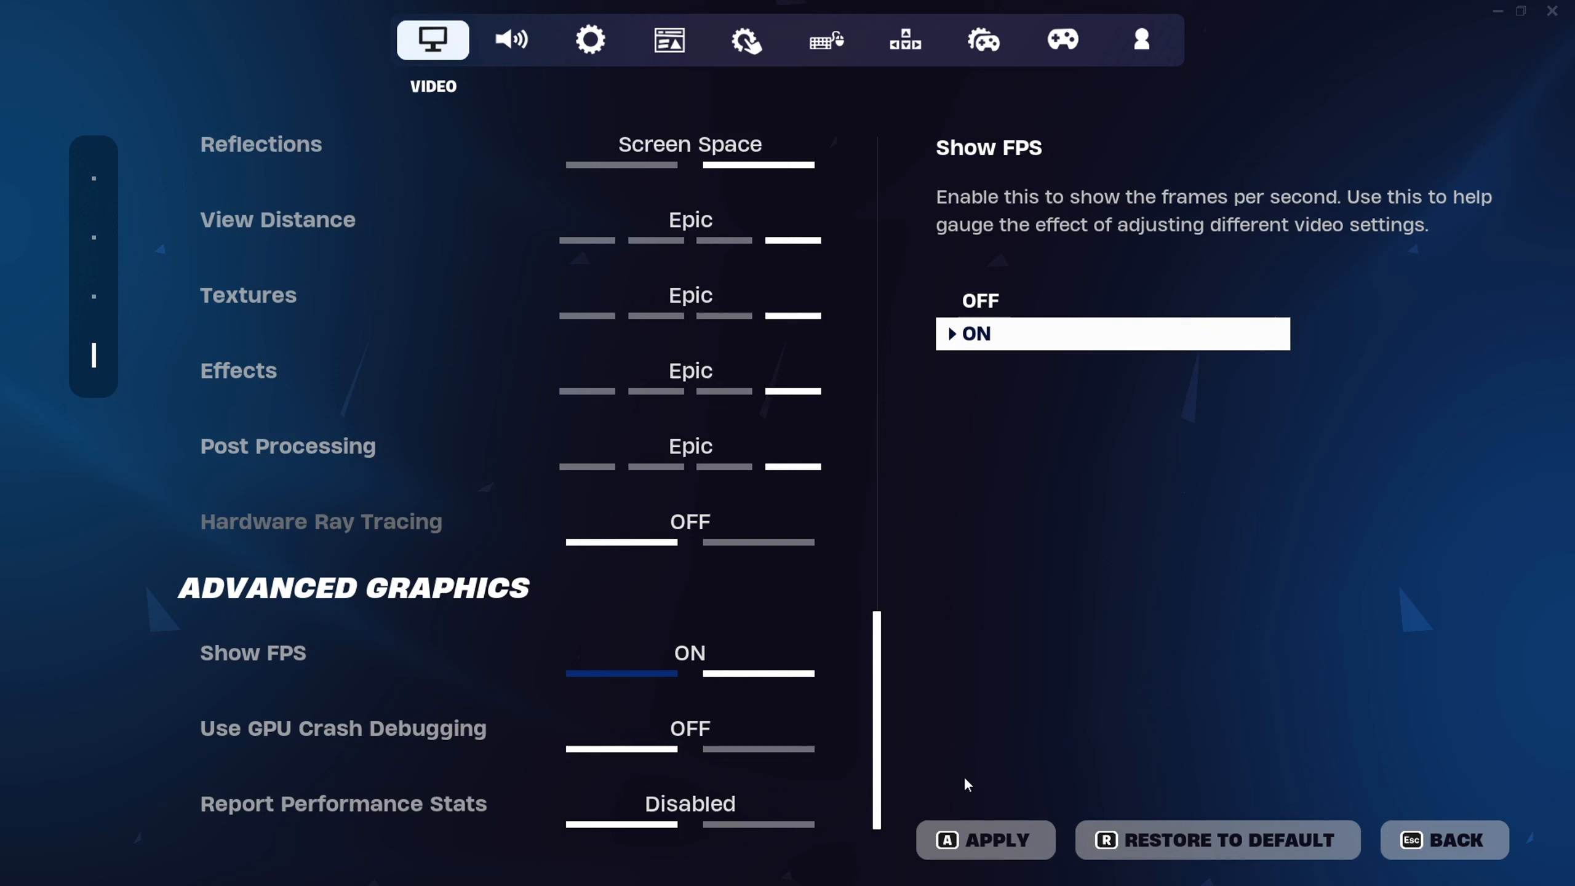
left_click(342, 802)
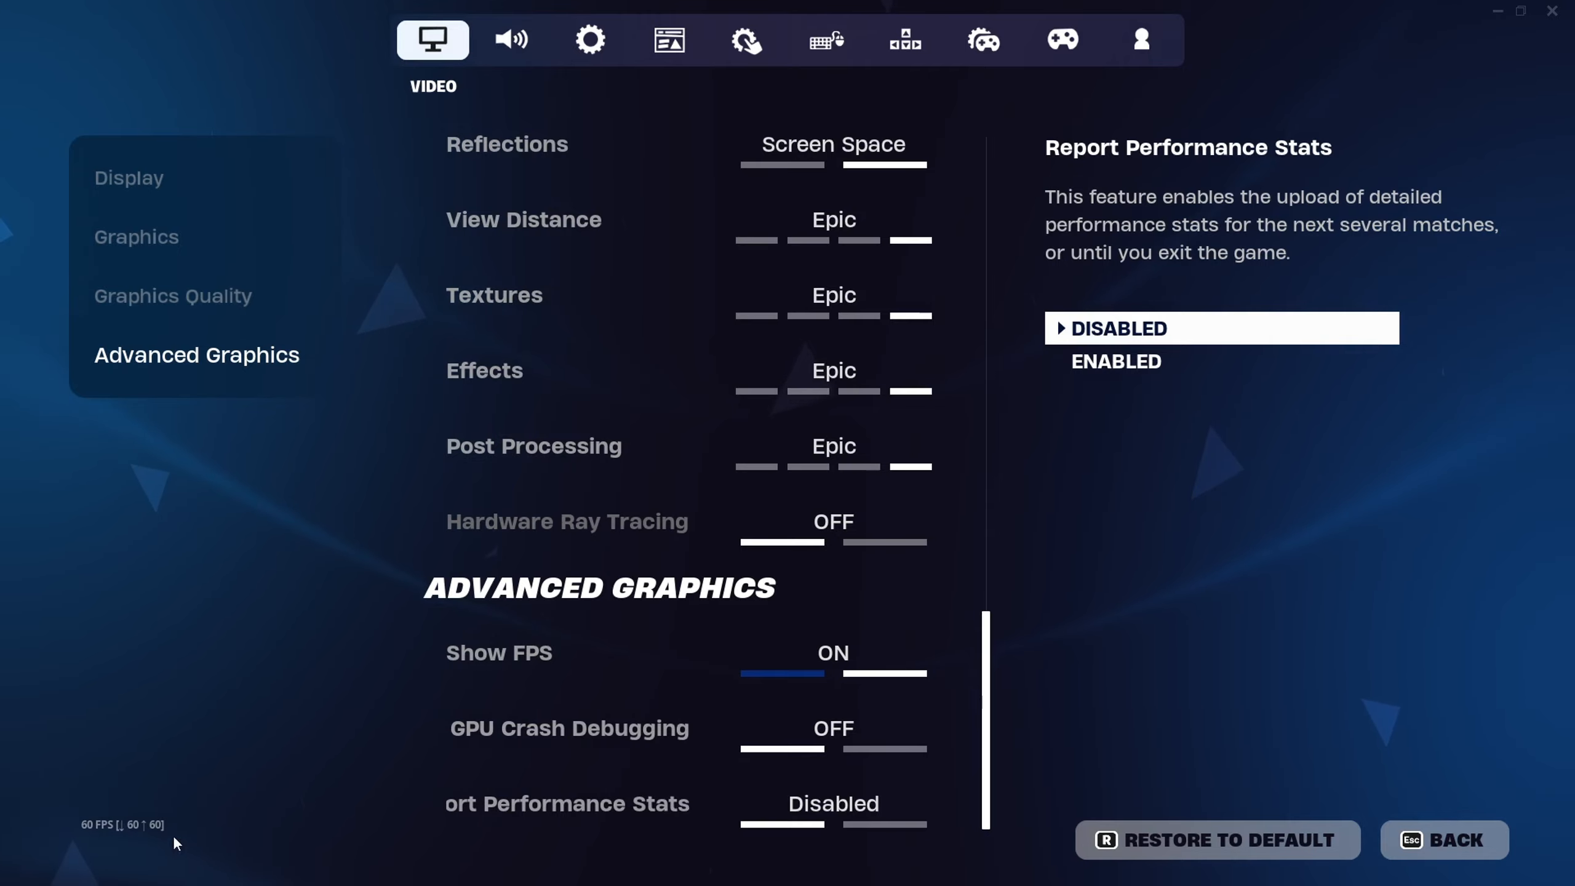
Scroll up past Graphics Quality to the Display section with resolution 1366 x 768
scroll("up", 3)
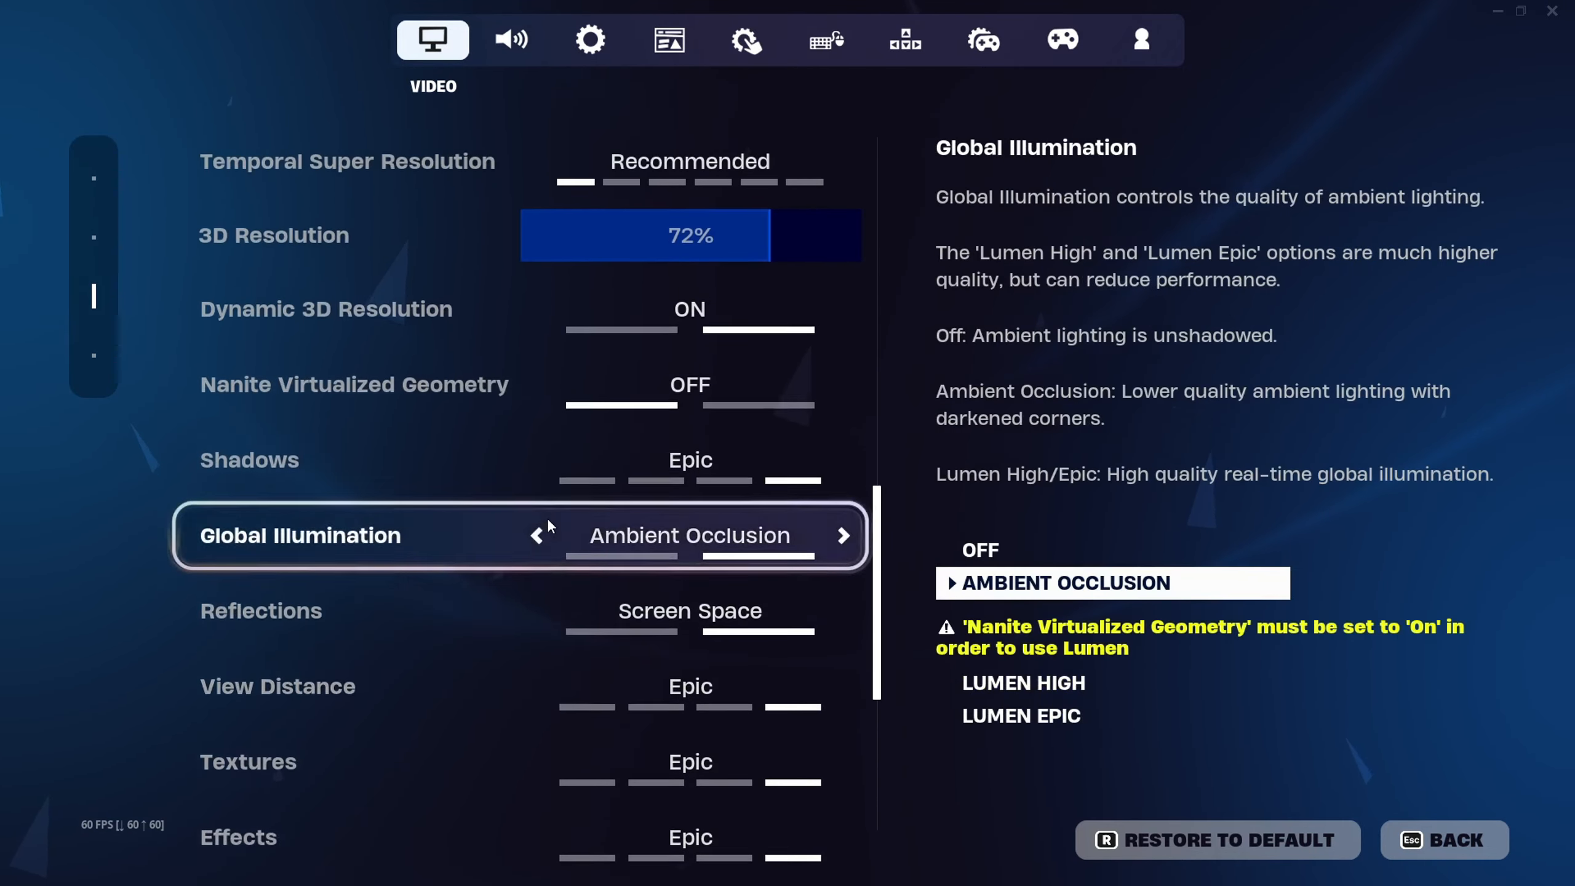
scroll("up", 3)
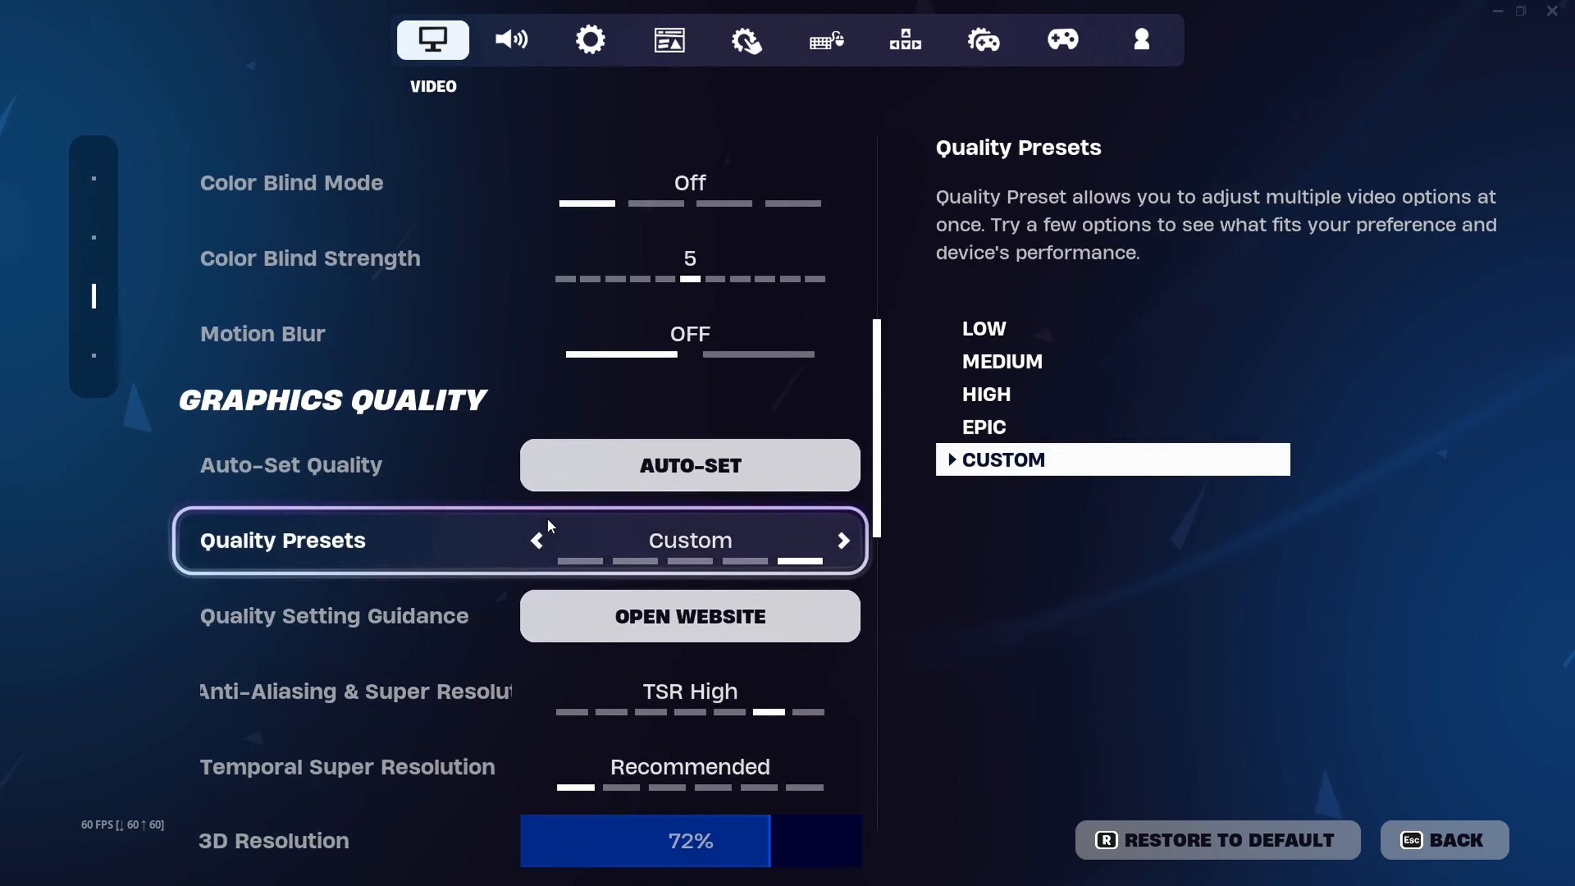
scroll("up", 3)
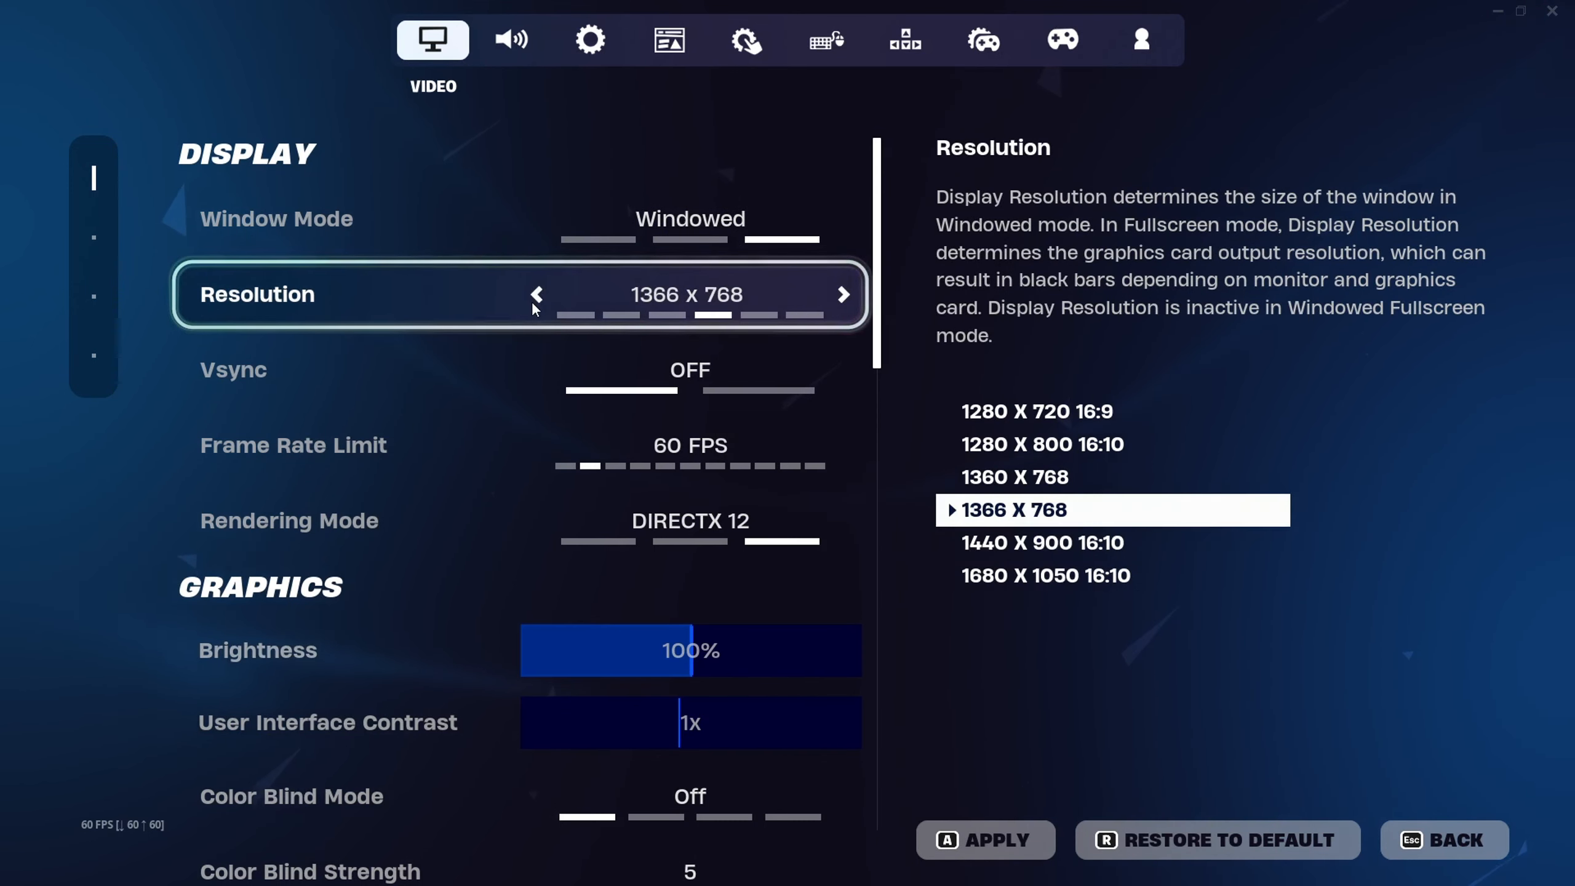
Choose 1440 x 900 16:10 resolution, then scroll to the 60 FPS limit and Graphics Quality
left_click(535, 294)
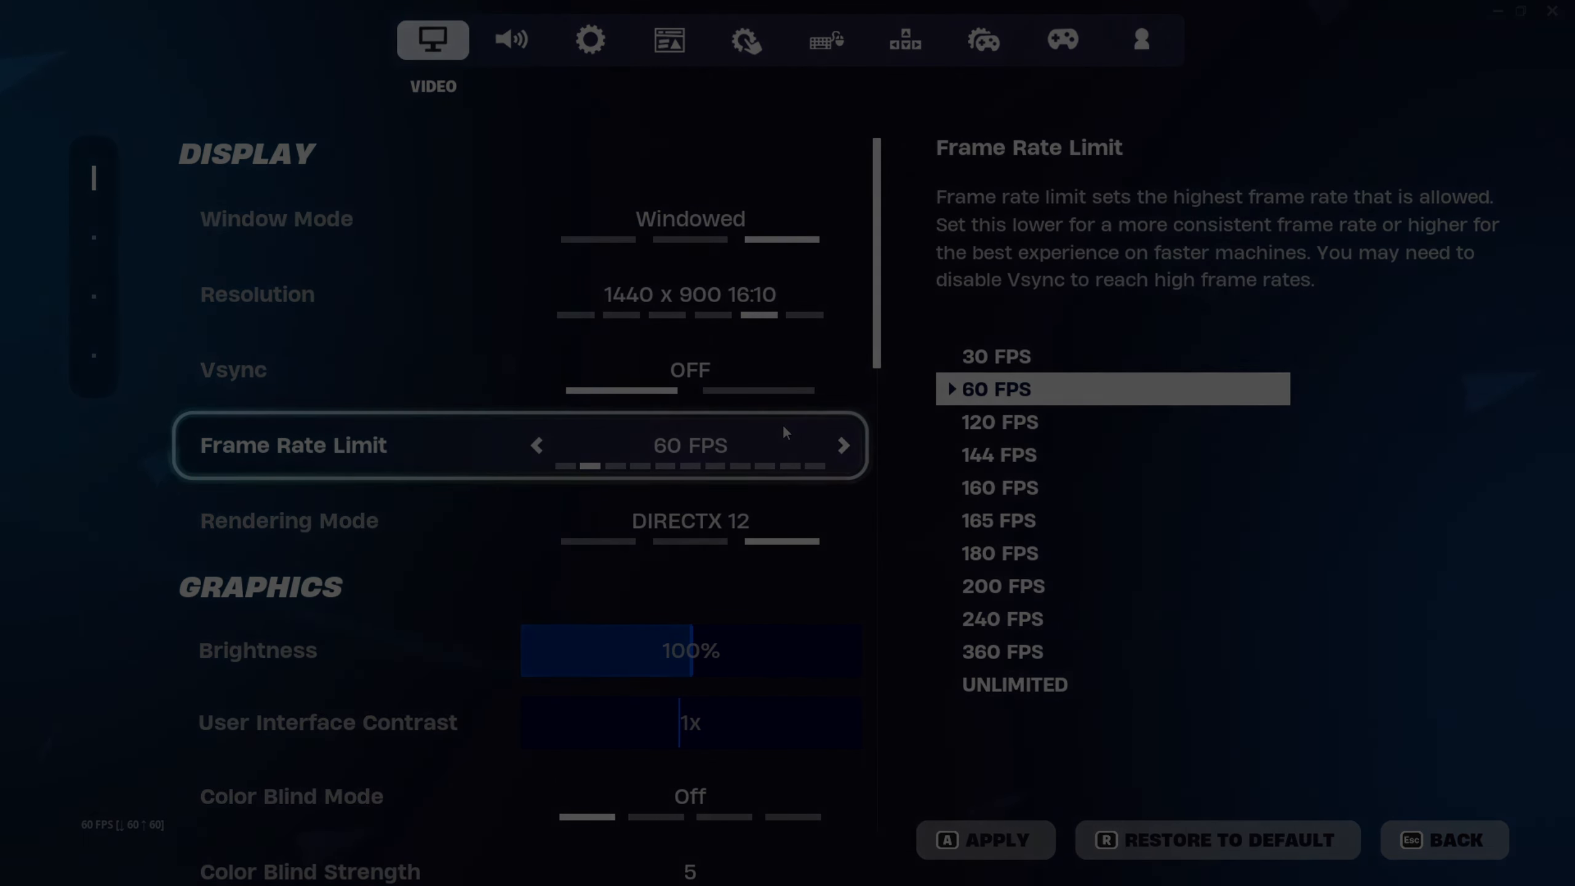
scroll("down", 3)
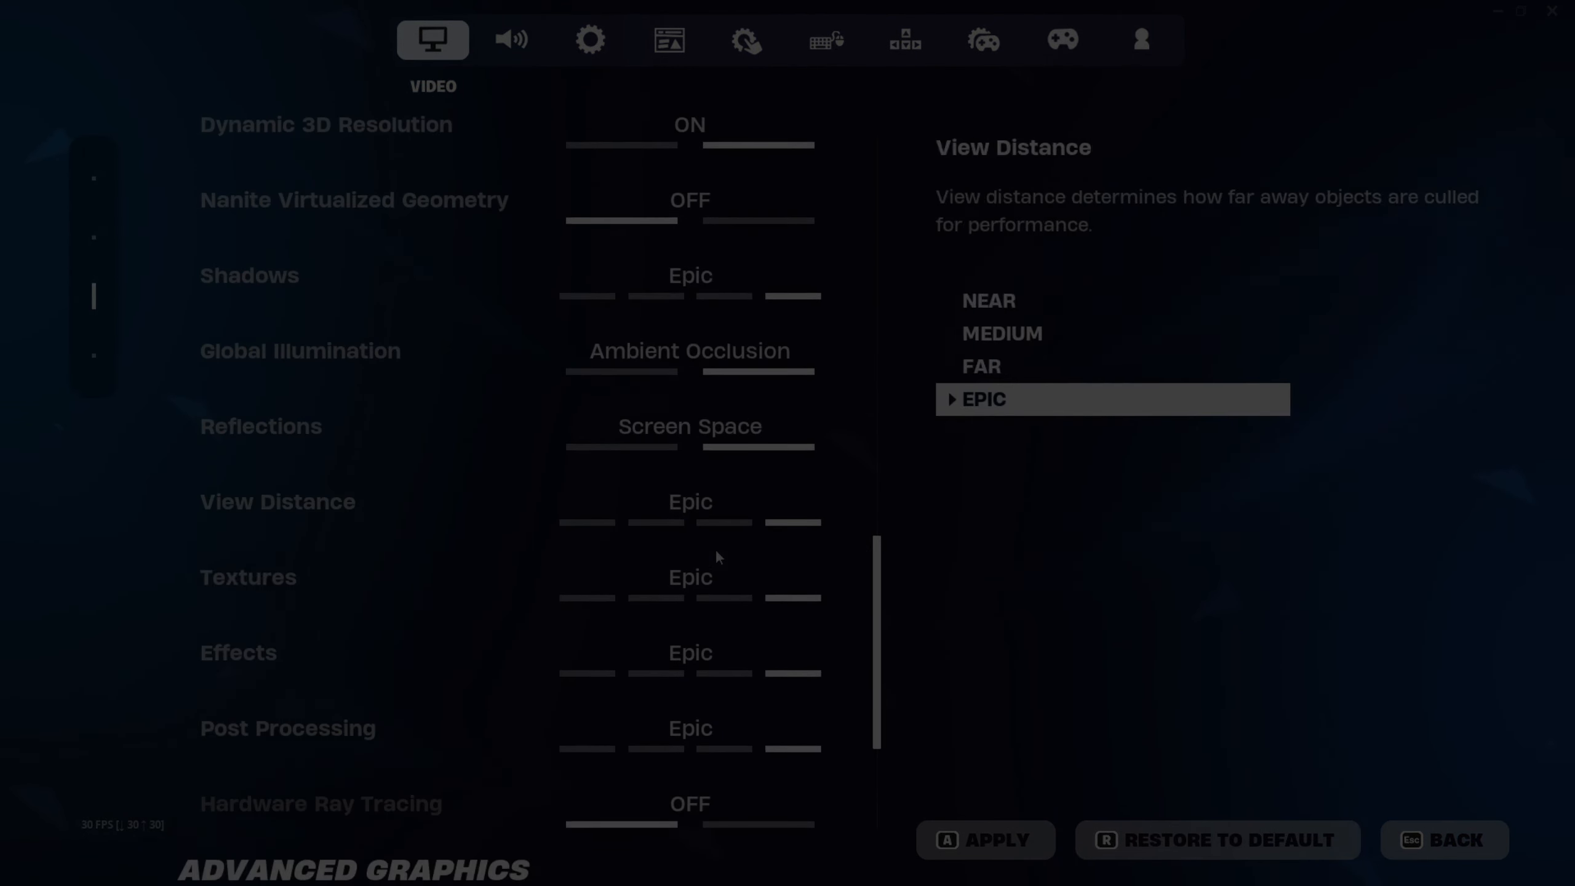